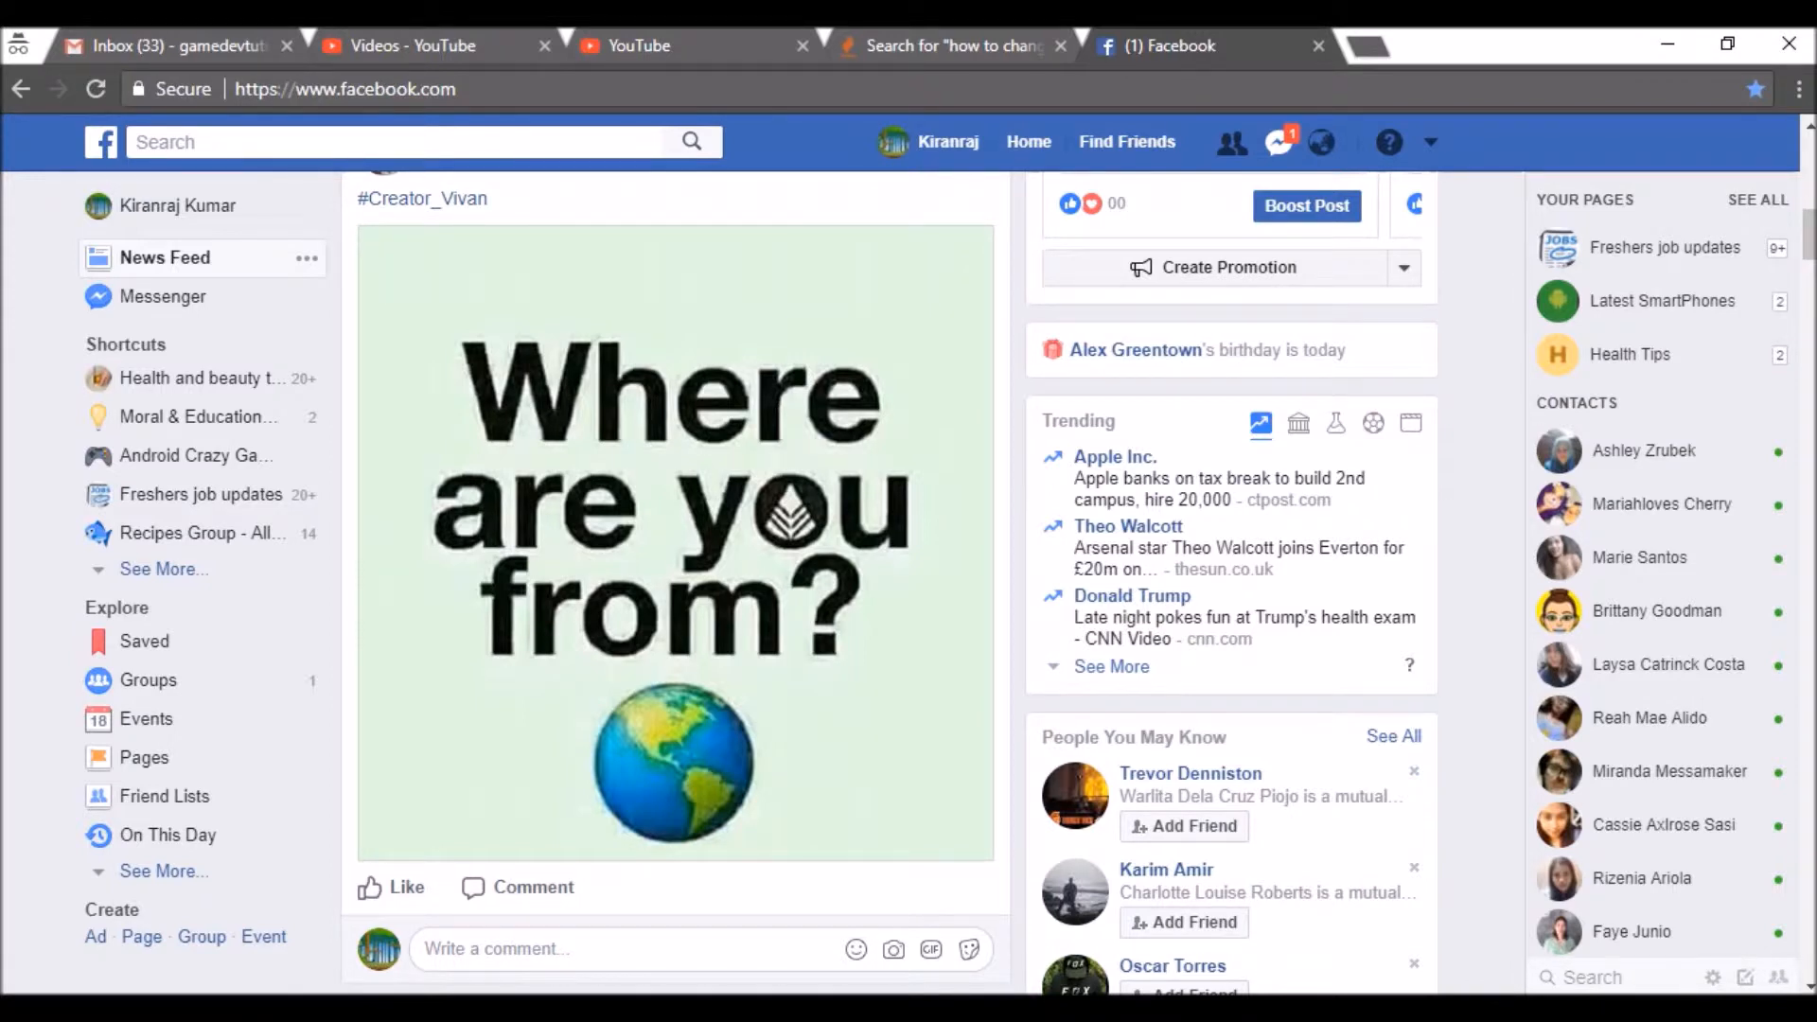
mouse_move(40, 545)
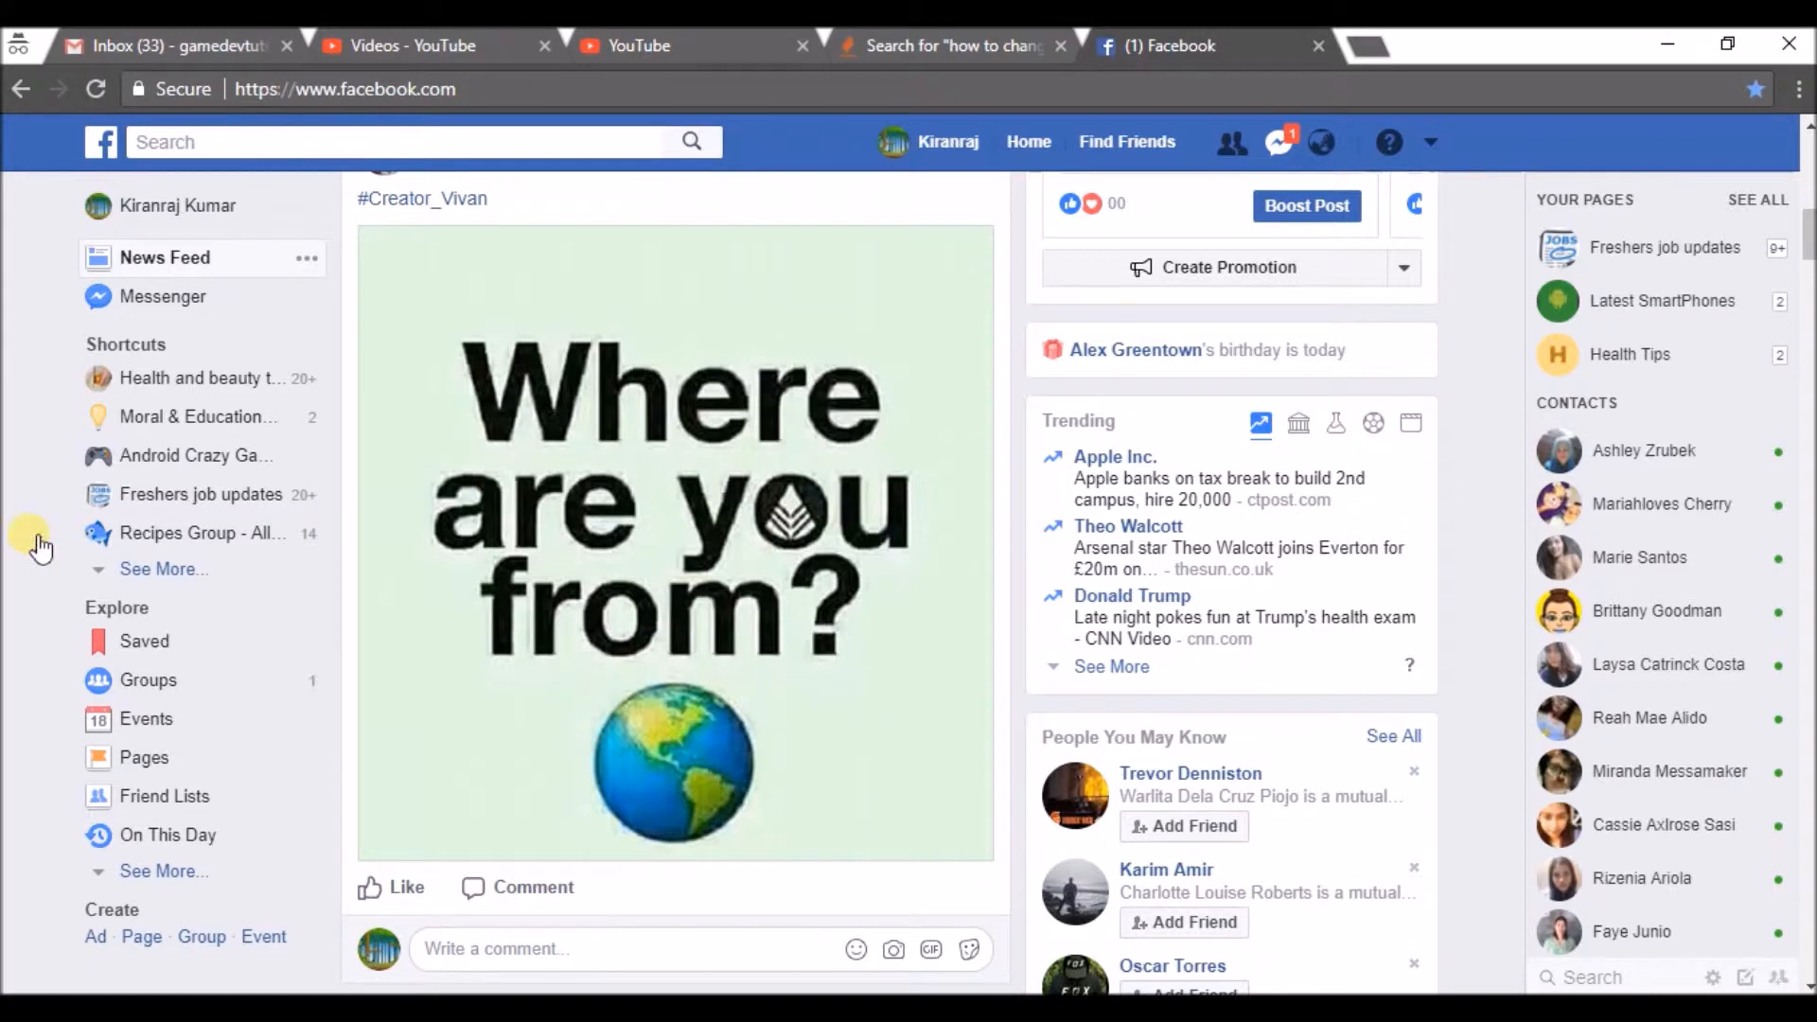
mouse_move(678, 365)
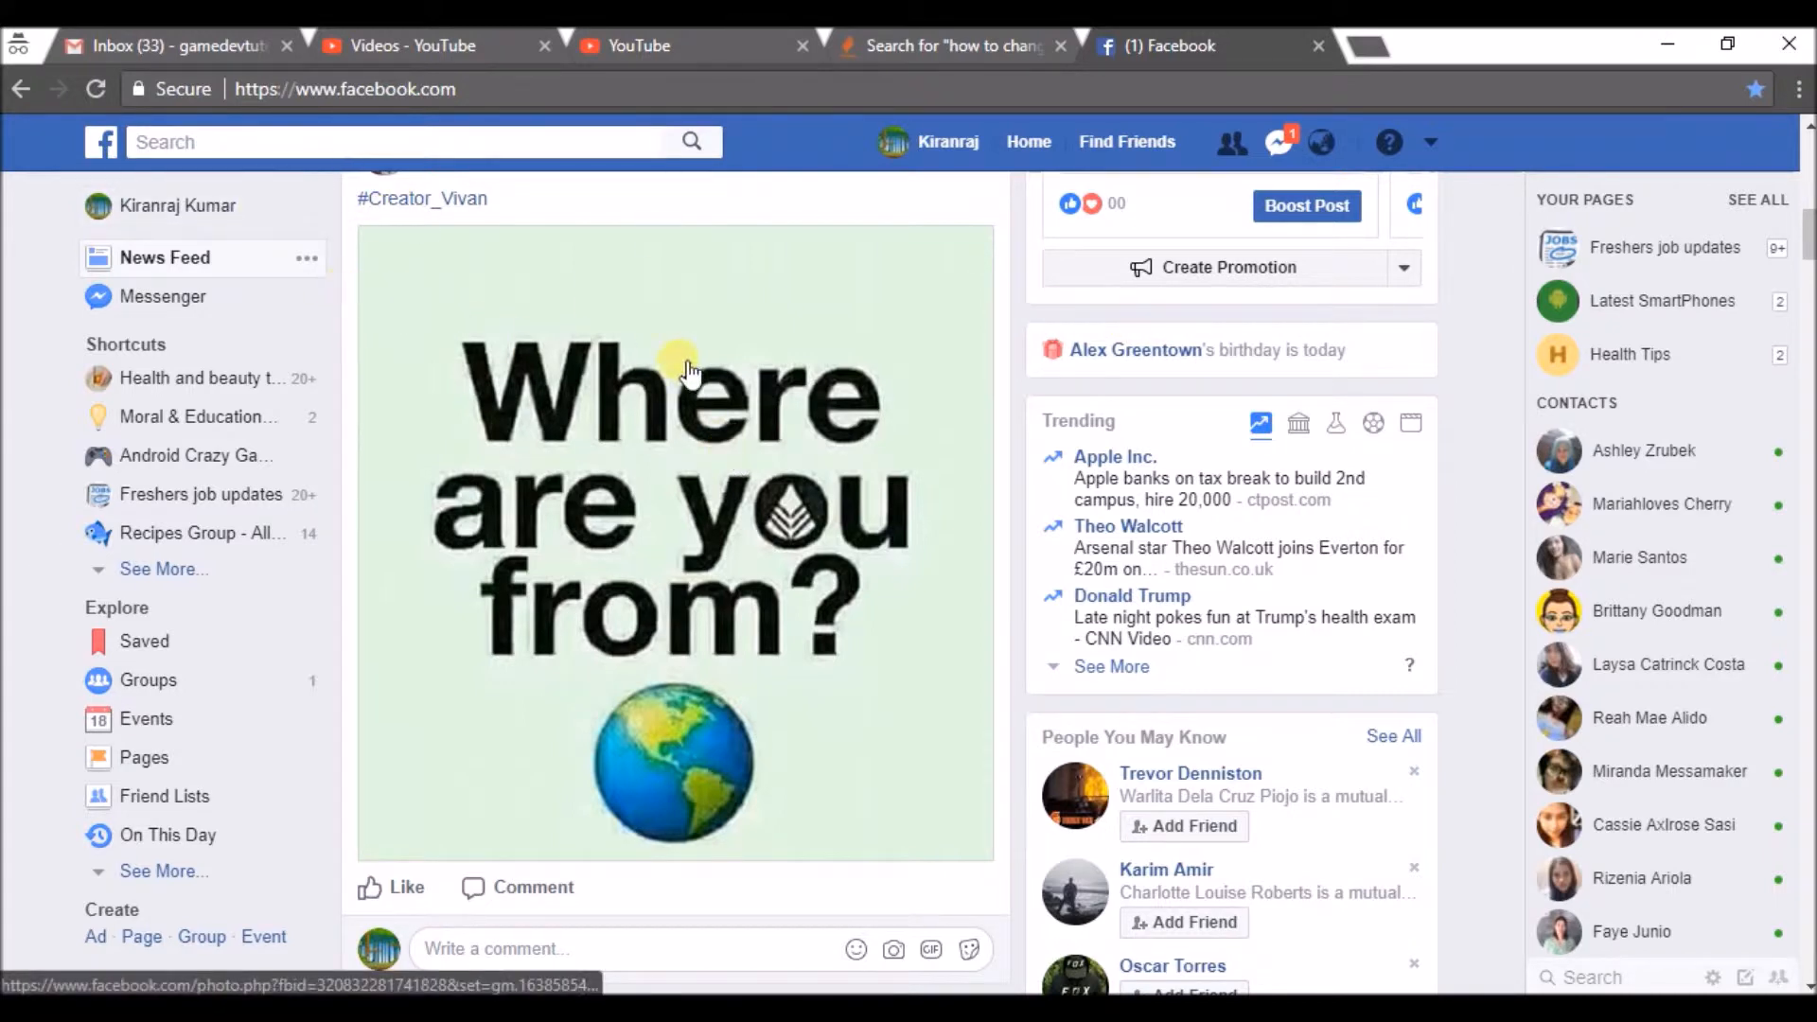
mouse_move(1370, 229)
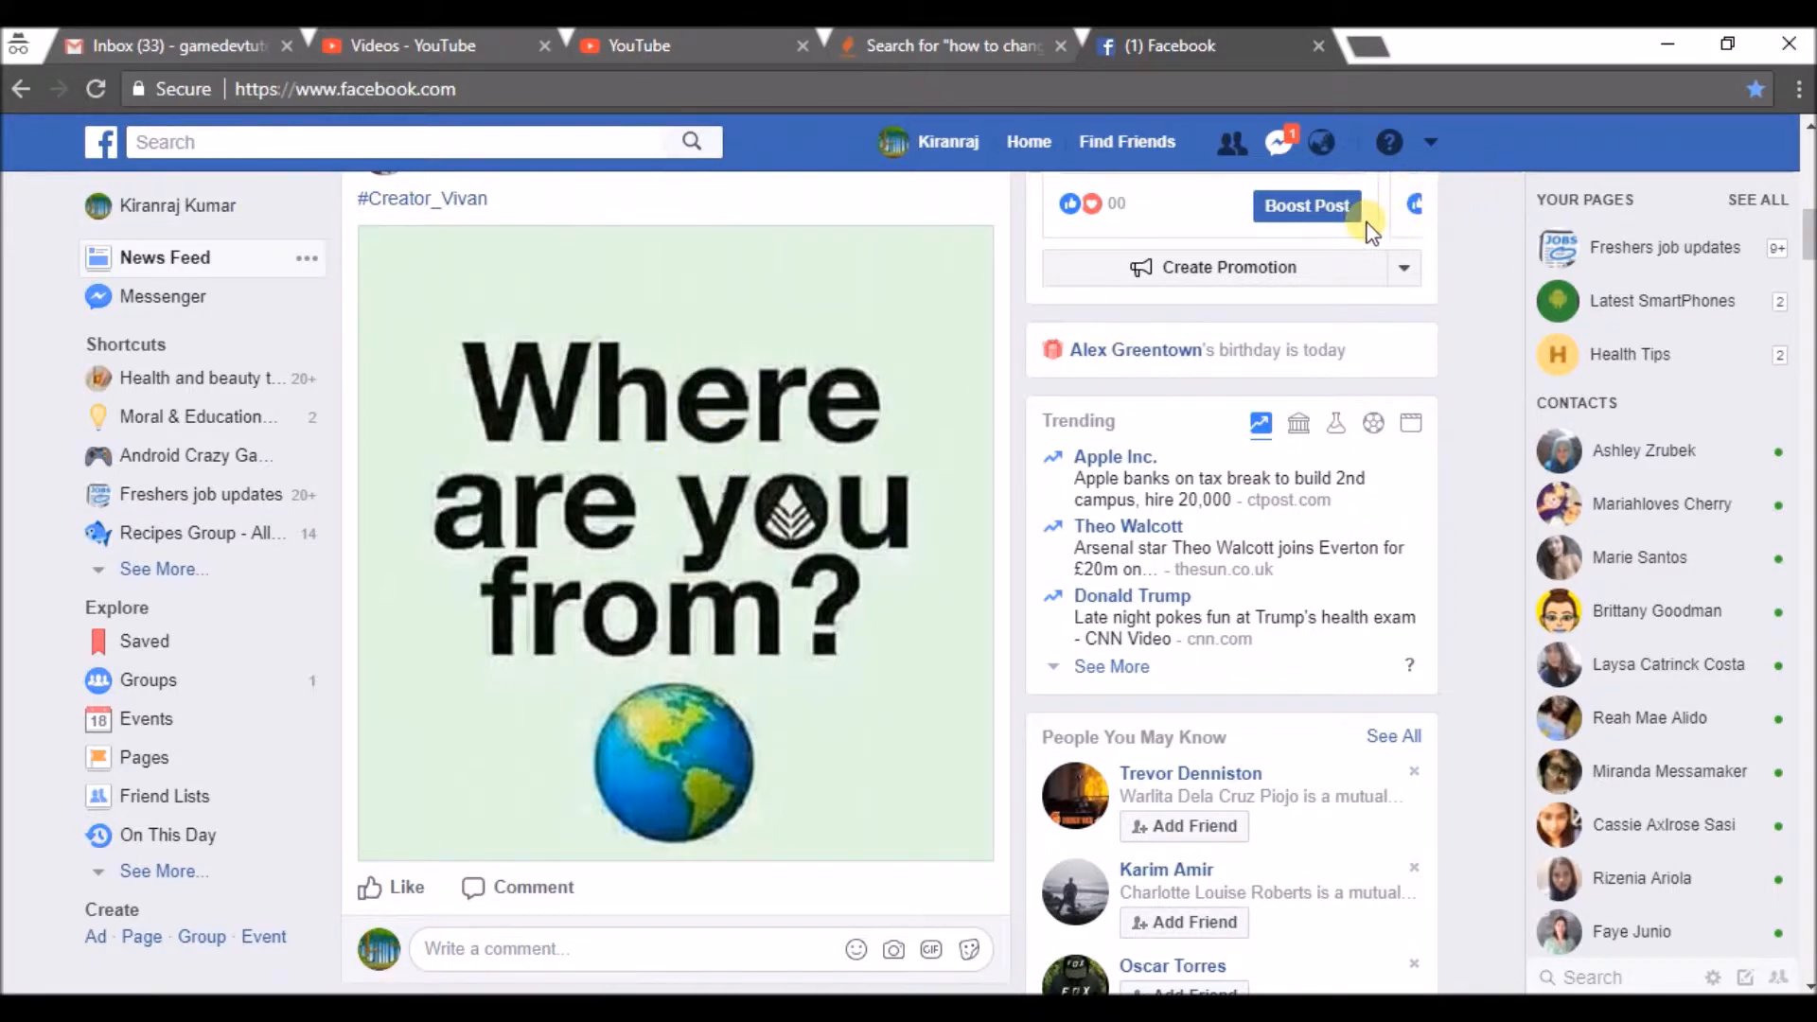
mouse_move(1389, 142)
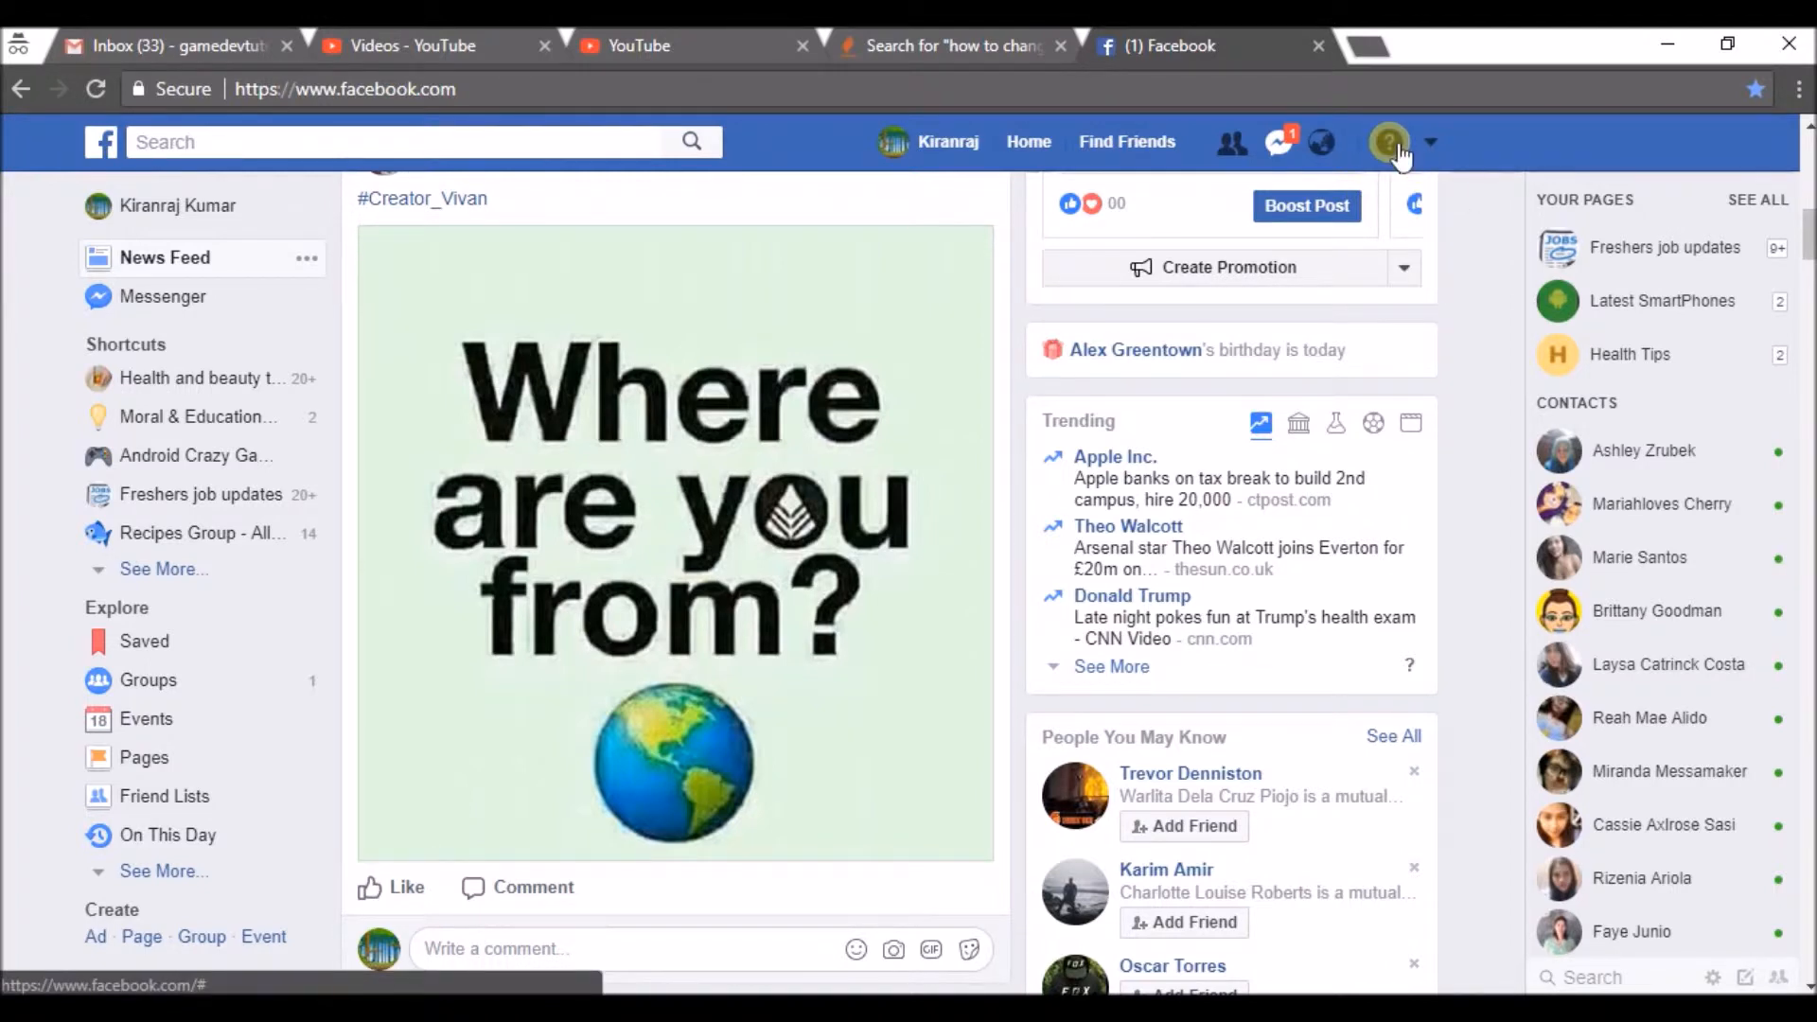
- Bring up Privacy Checkup from the Privacy Shortcuts icon in the top bar
left_click(1389, 142)
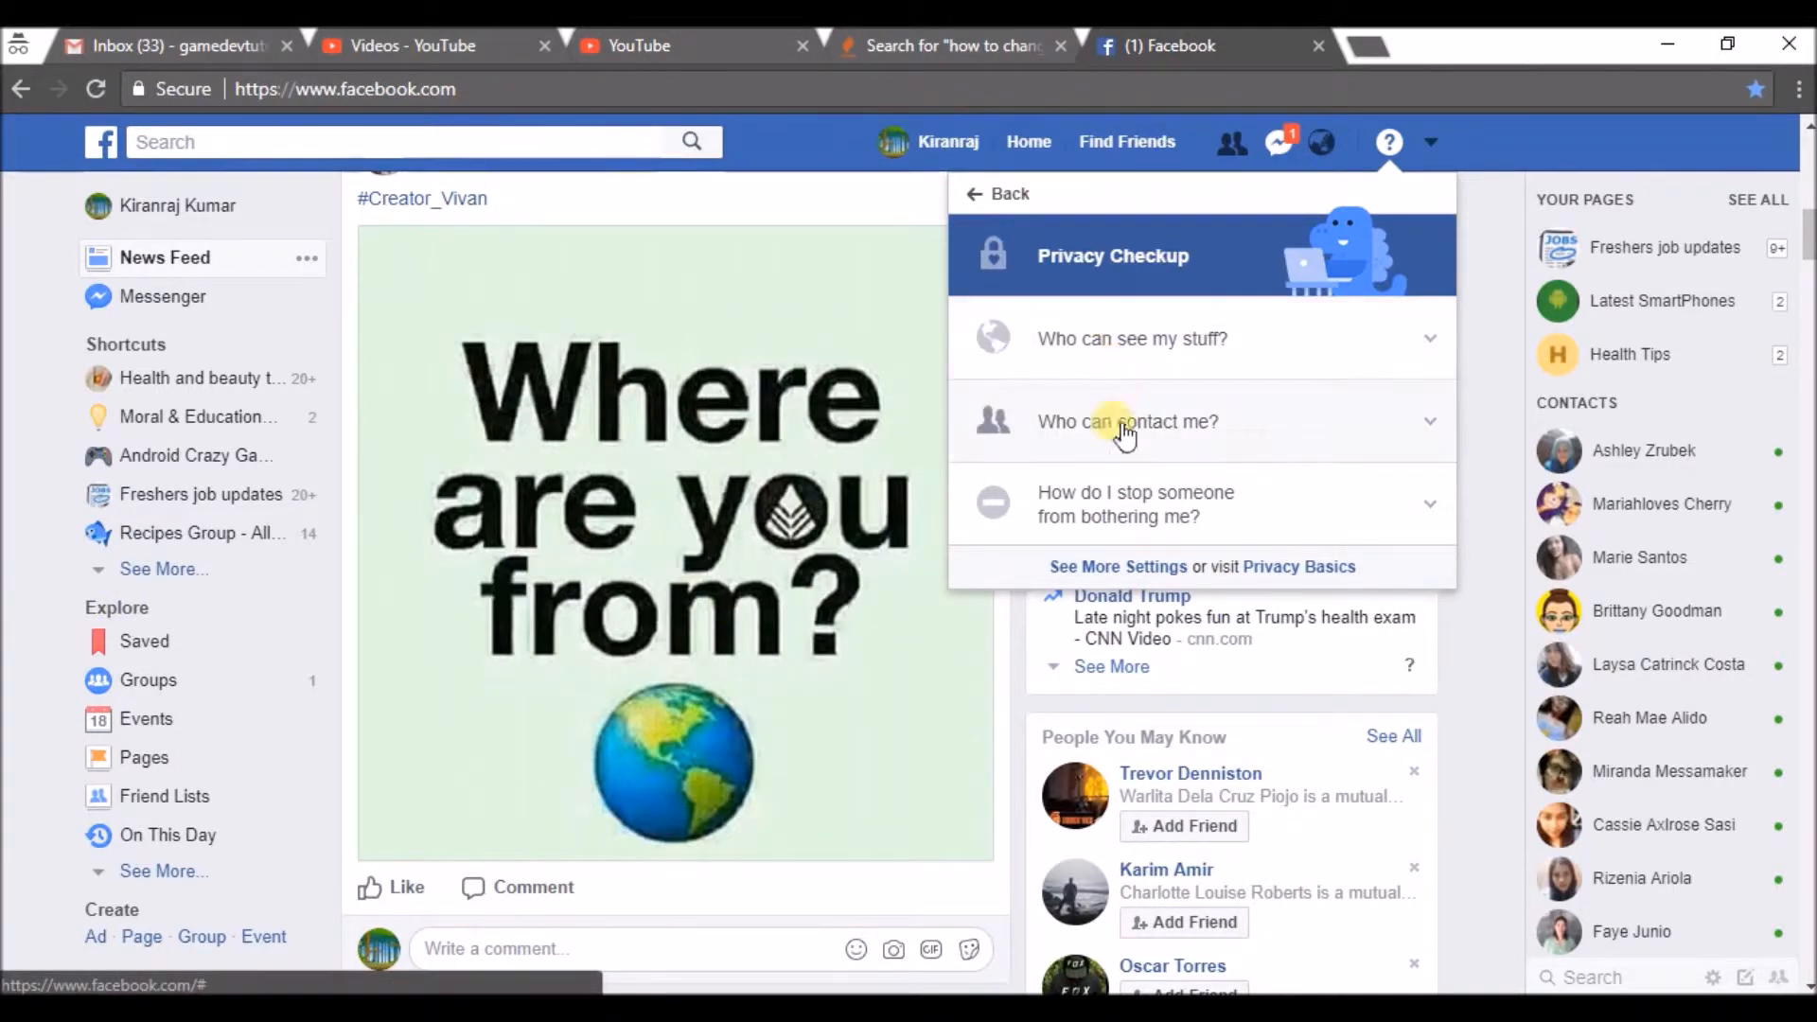
mouse_move(1135, 507)
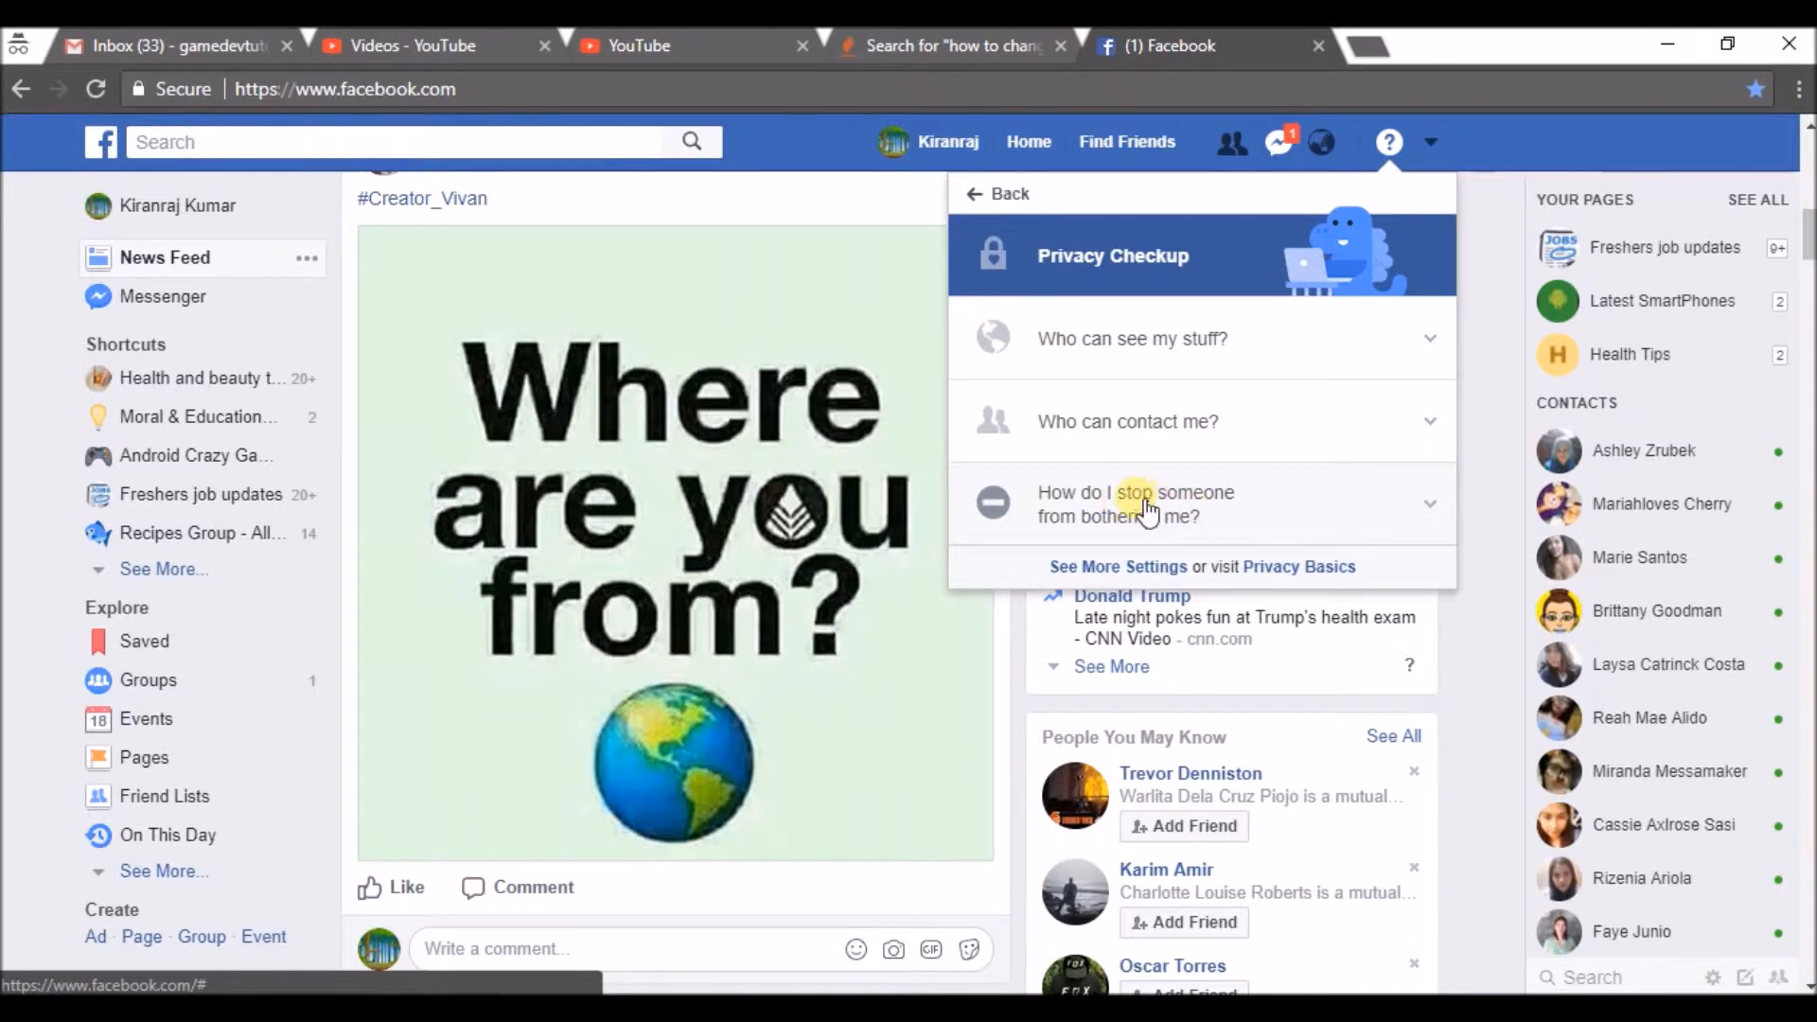
- Expand 'How do I stop someone from bothering me?' to reveal the blocking field
left_click(1135, 504)
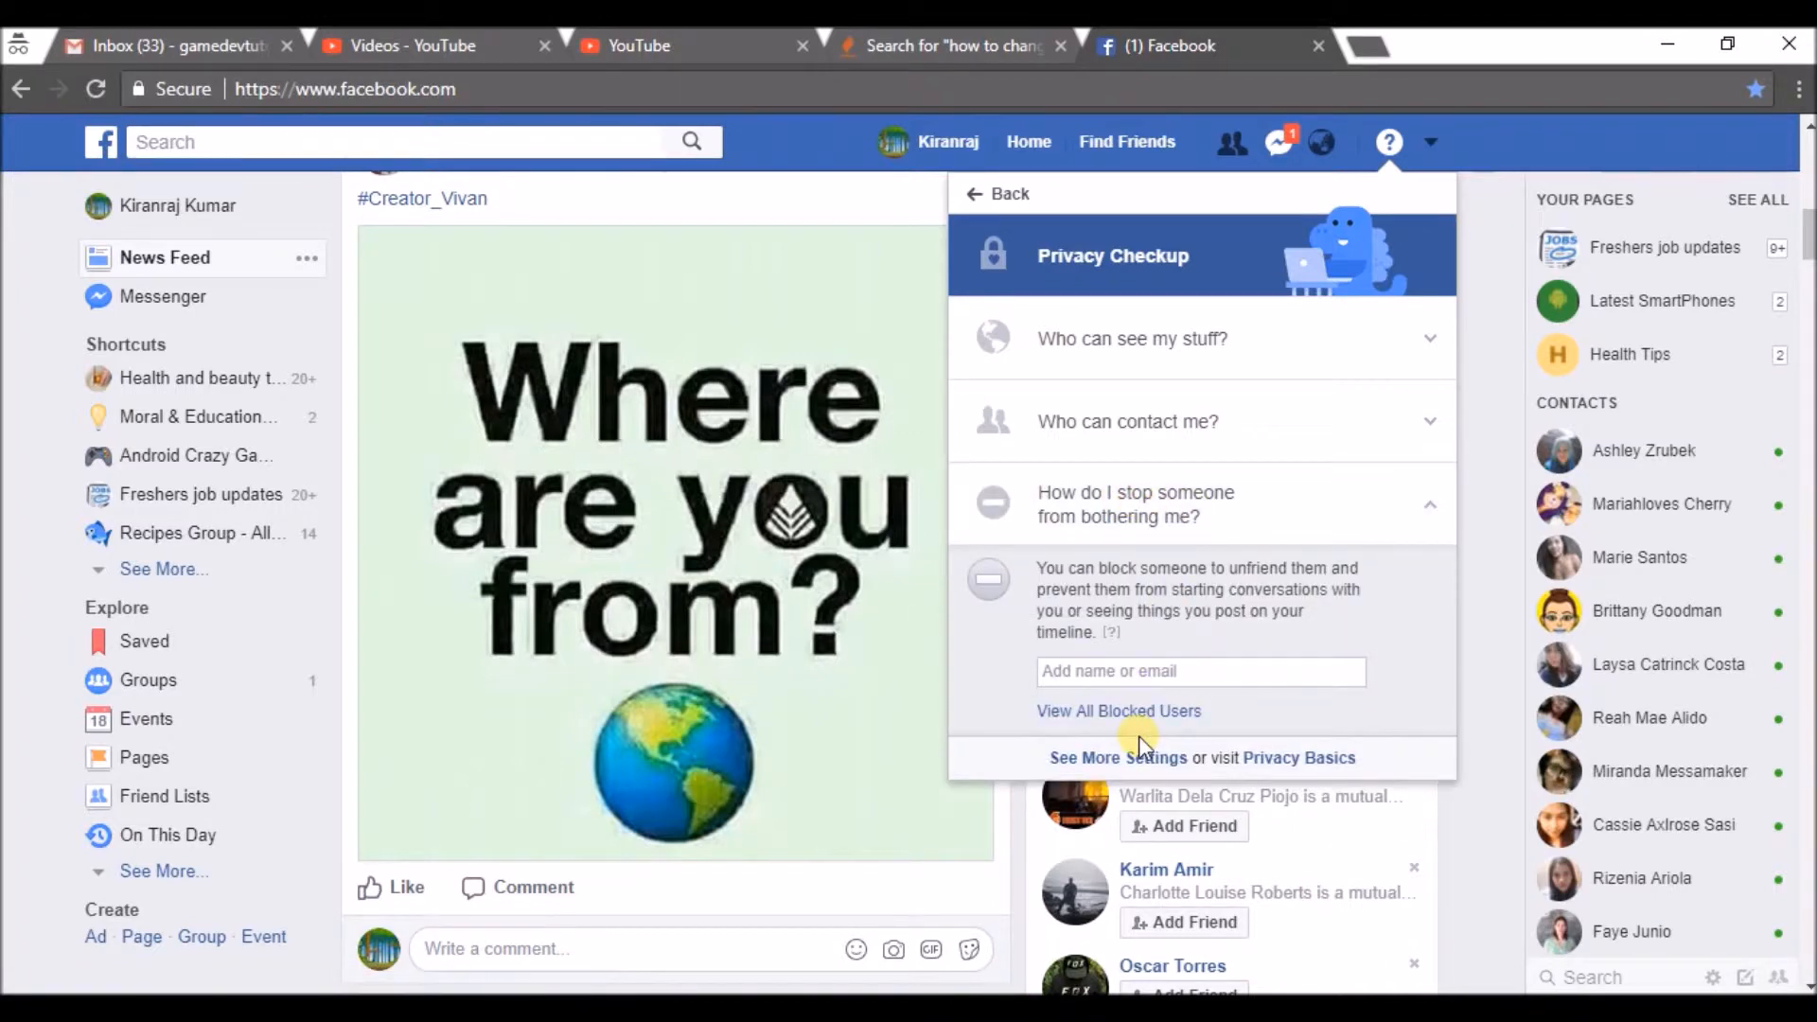
mouse_move(1111, 735)
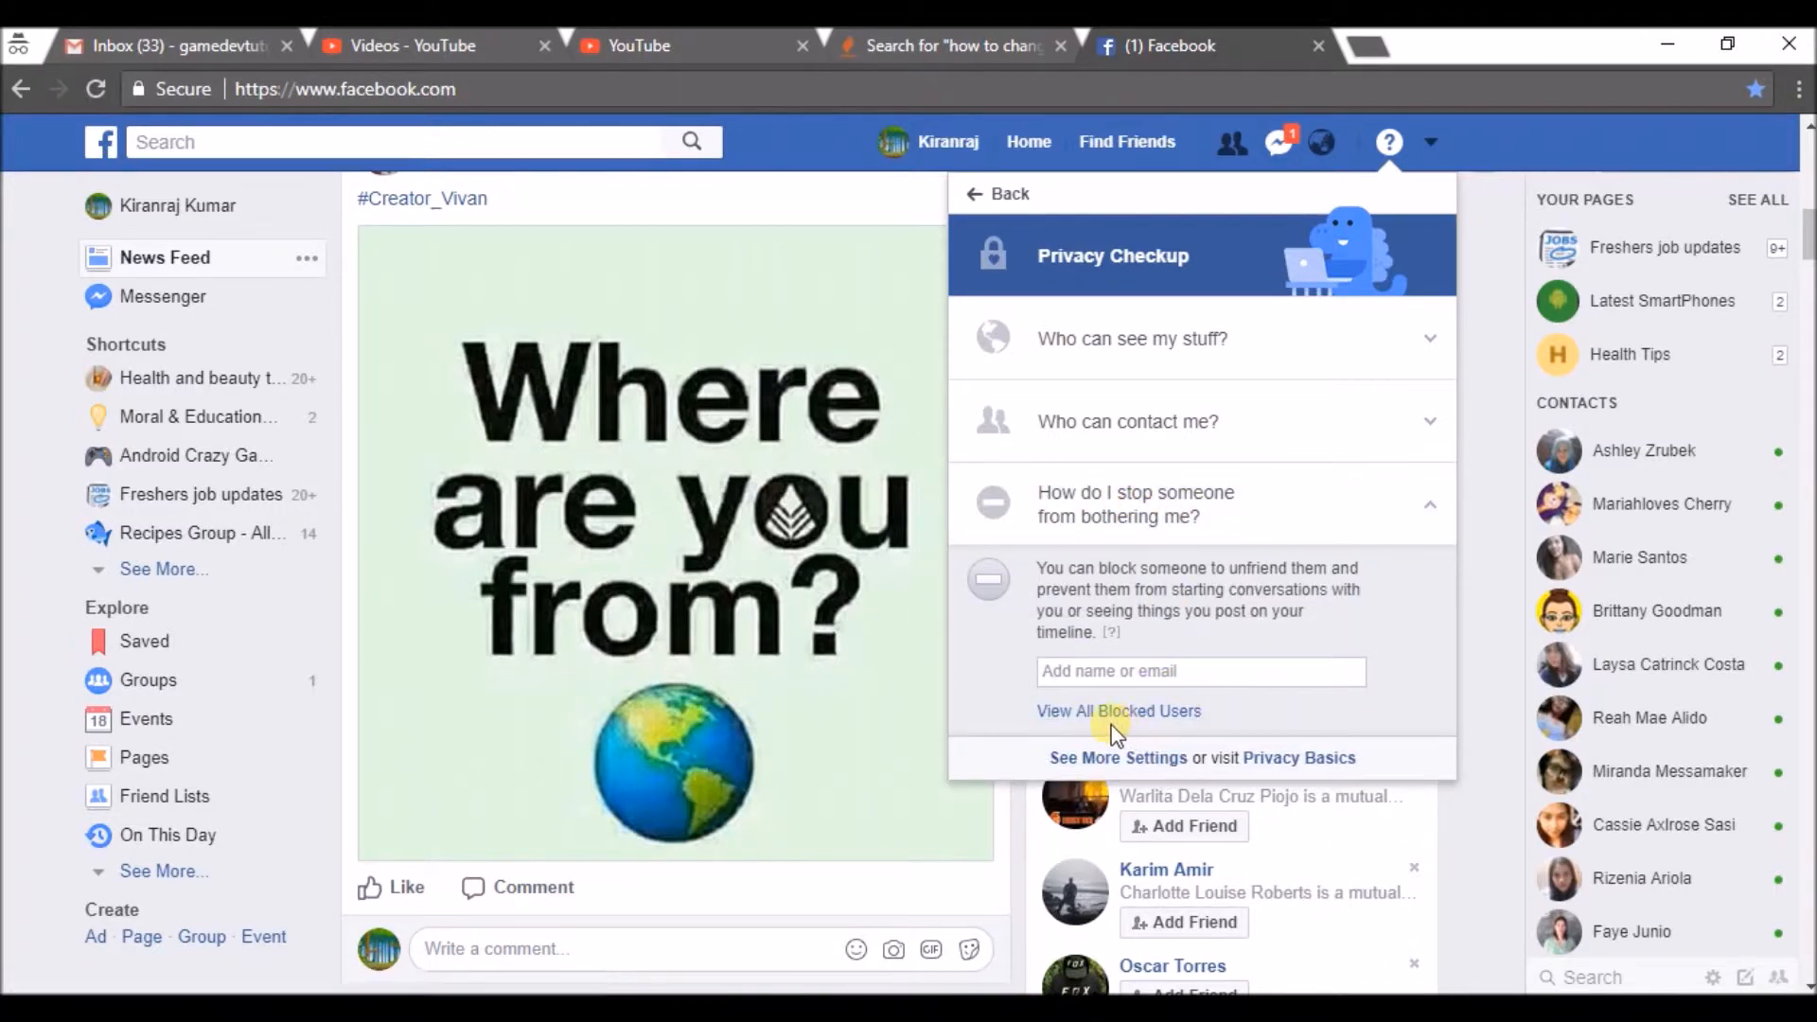
mouse_move(1112, 721)
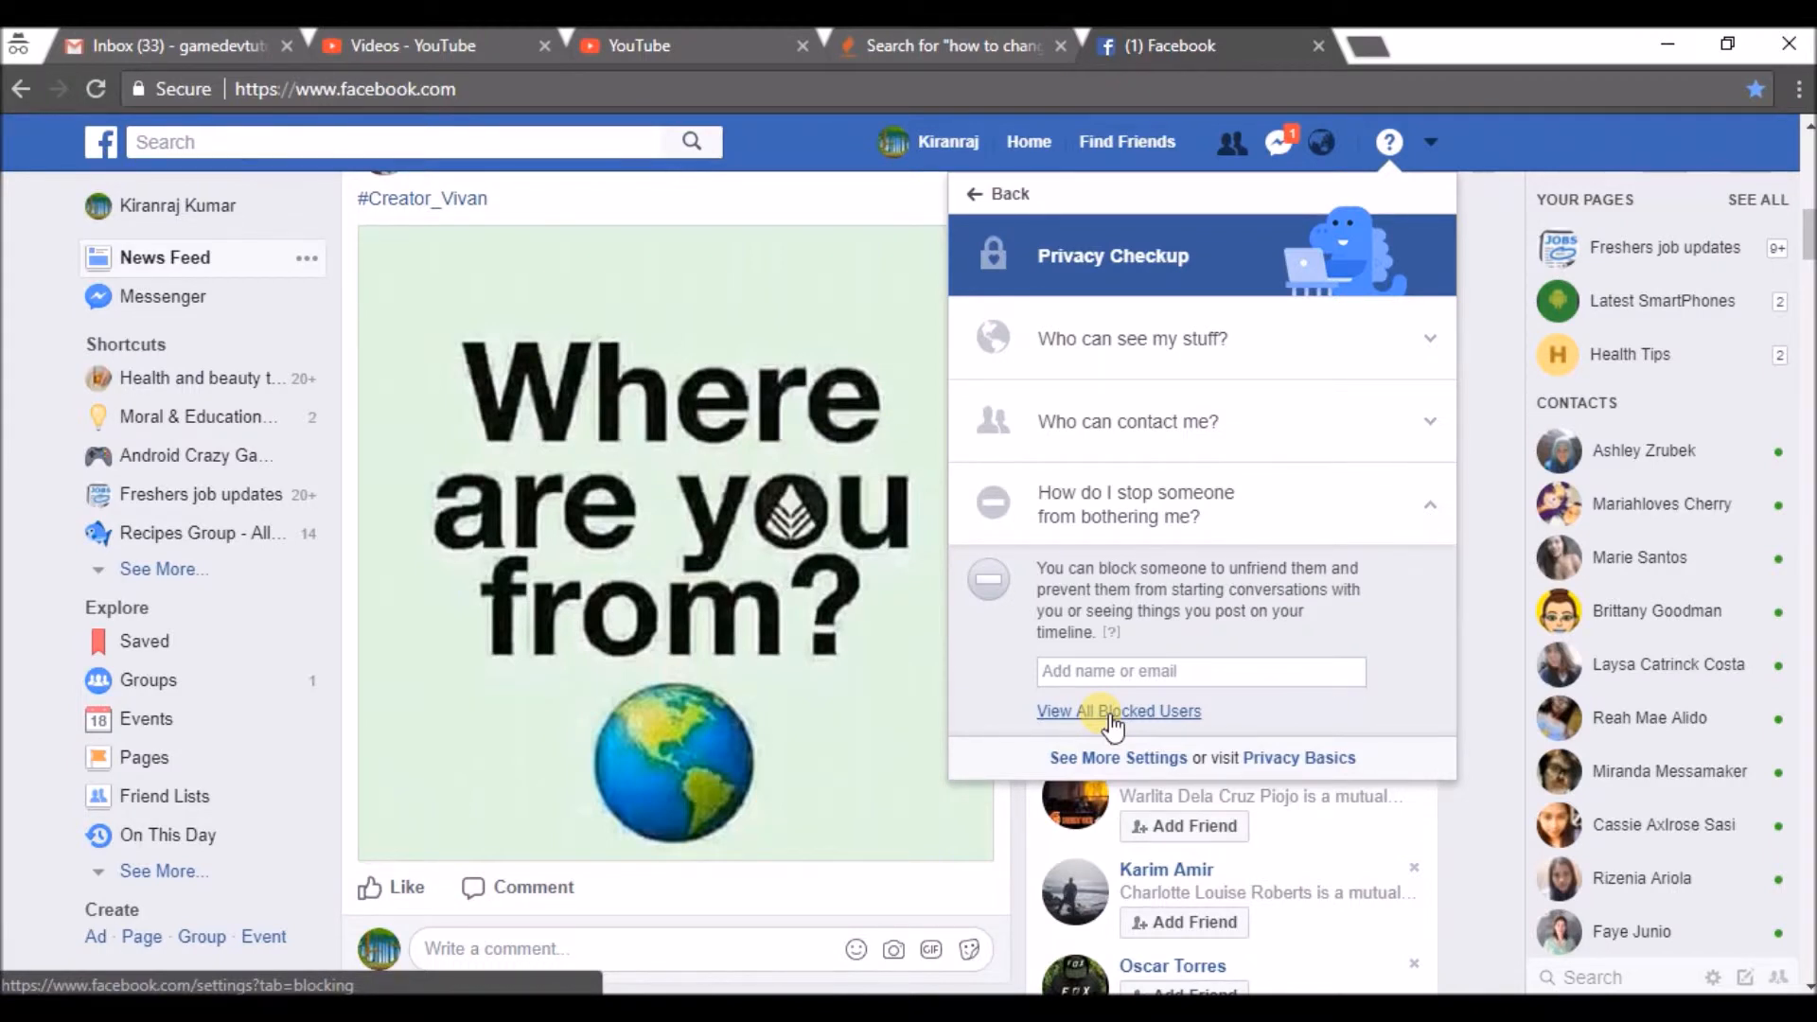
- View all blocked users and unblock the only listed person, confirming the dialog
left_click(1117, 710)
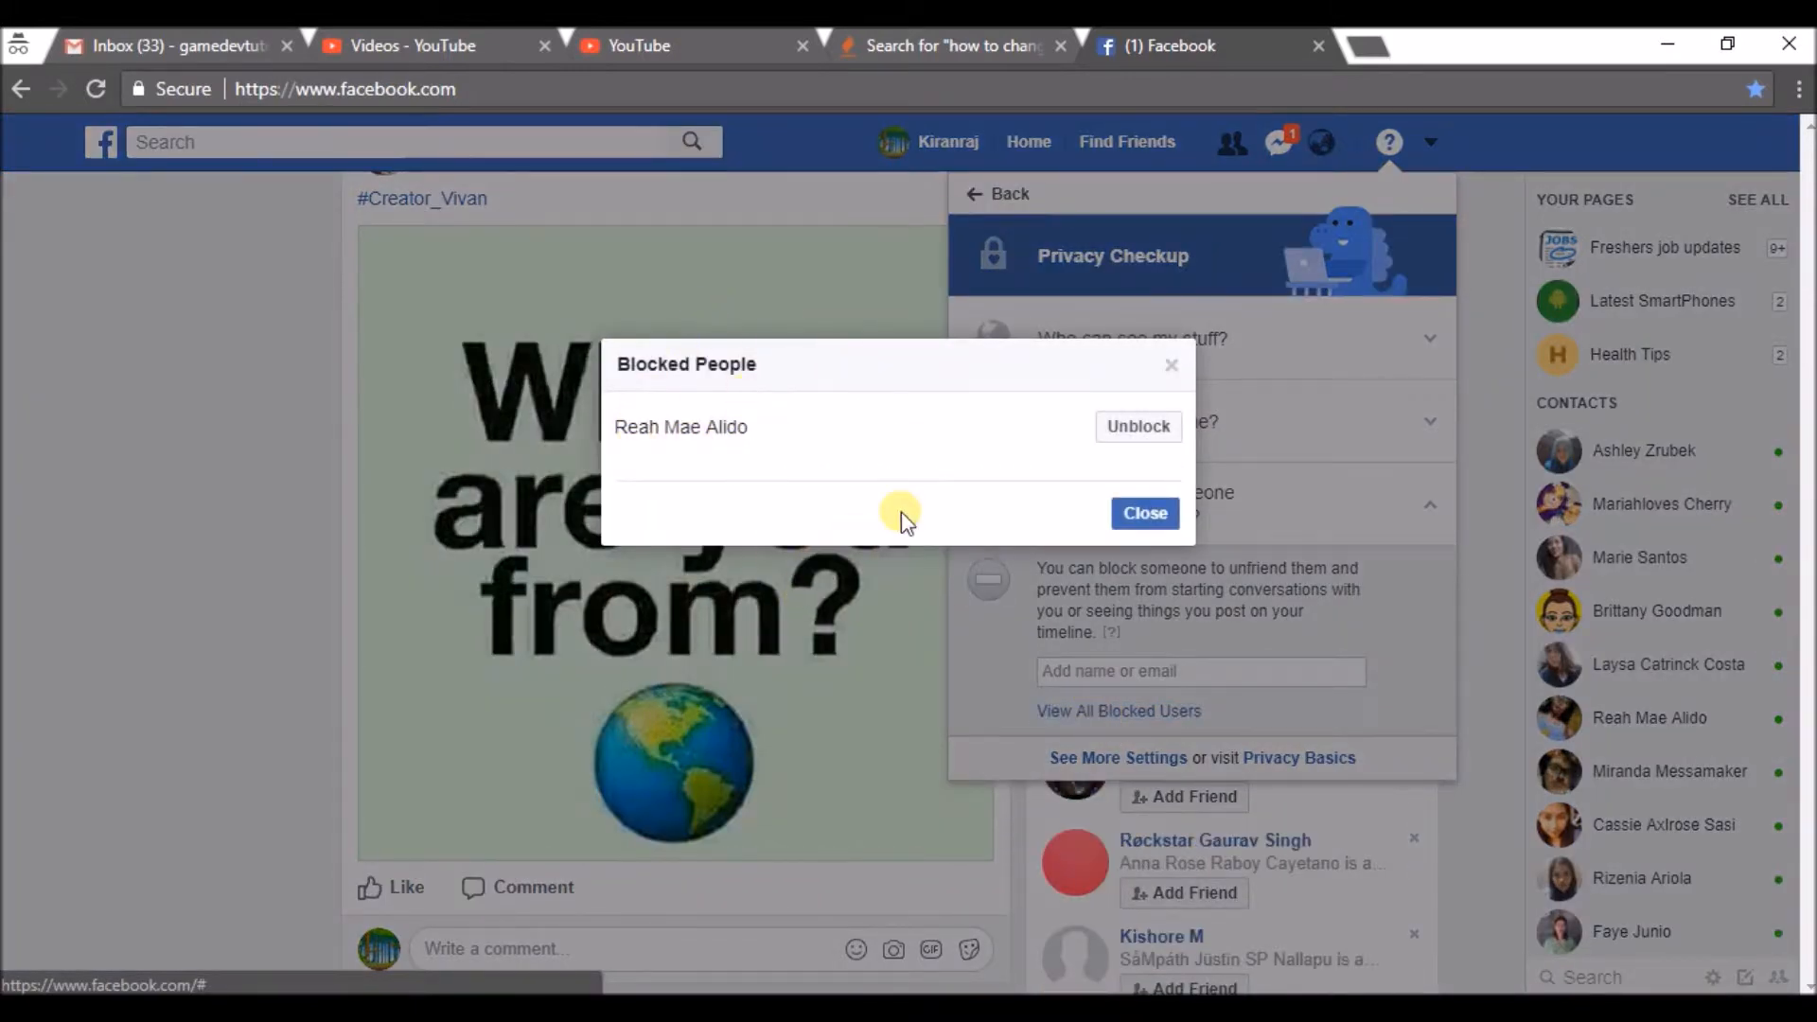
mouse_move(969, 488)
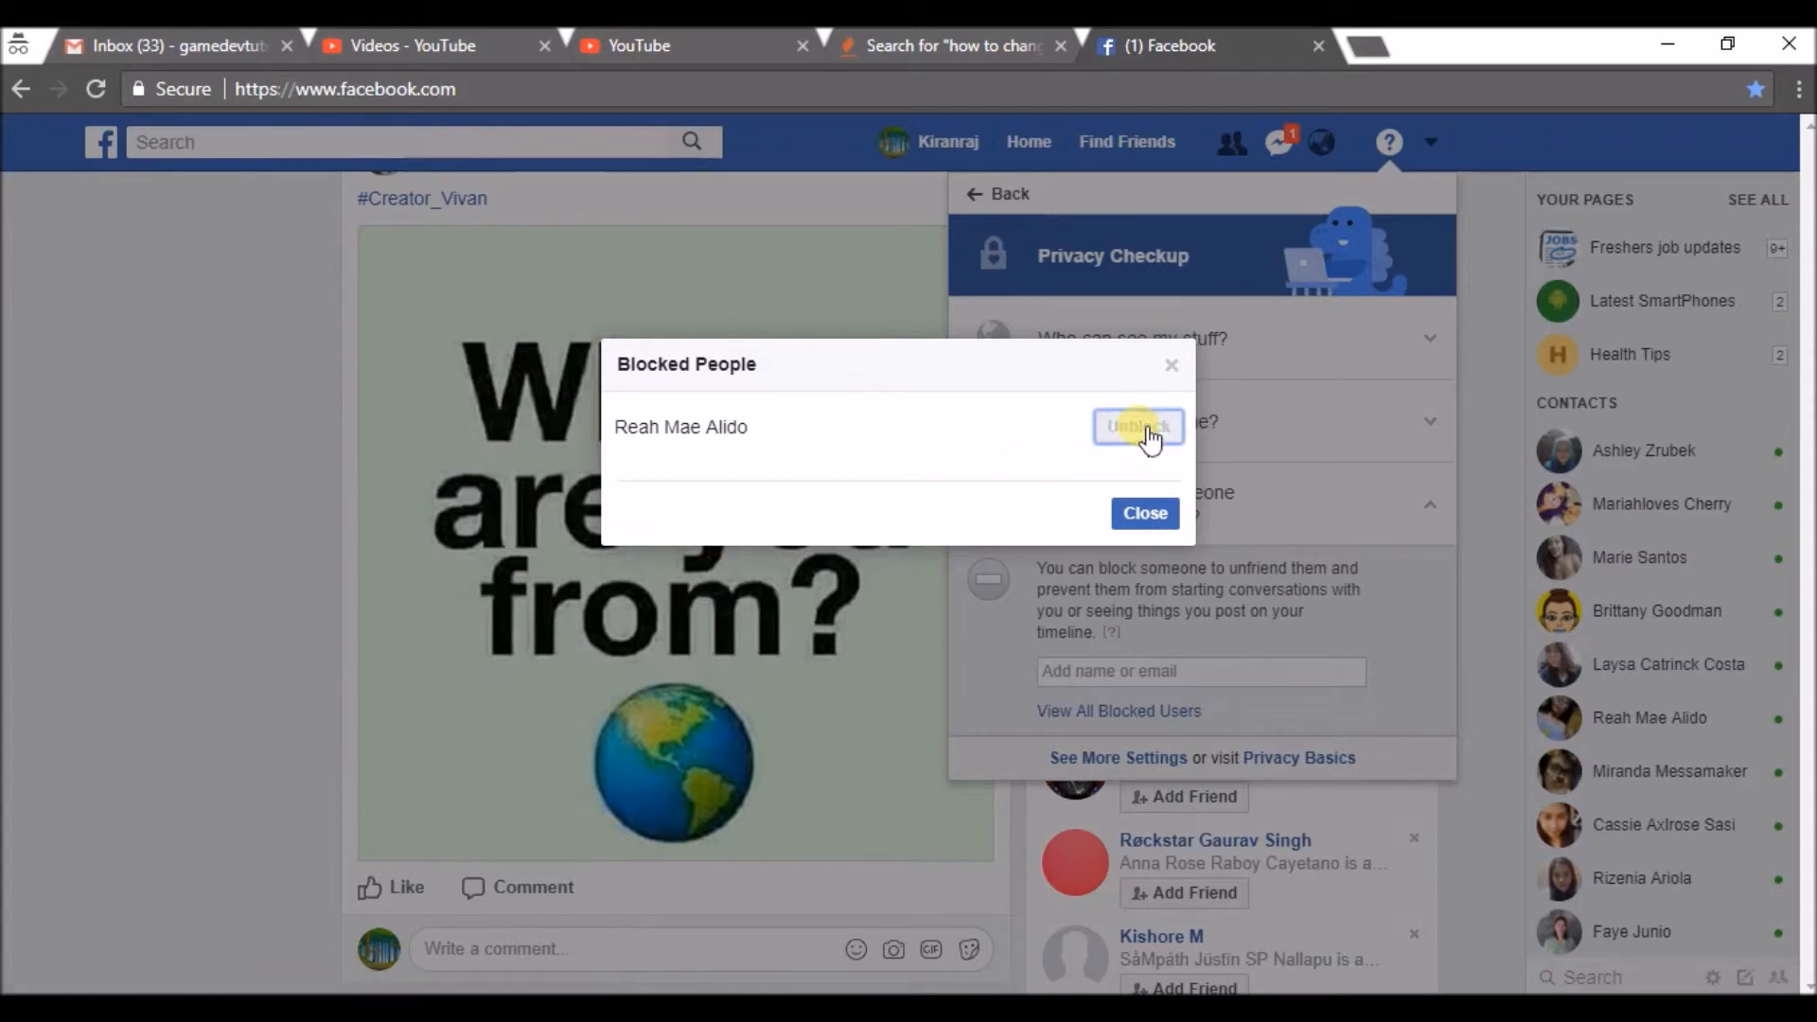
left_click(1137, 428)
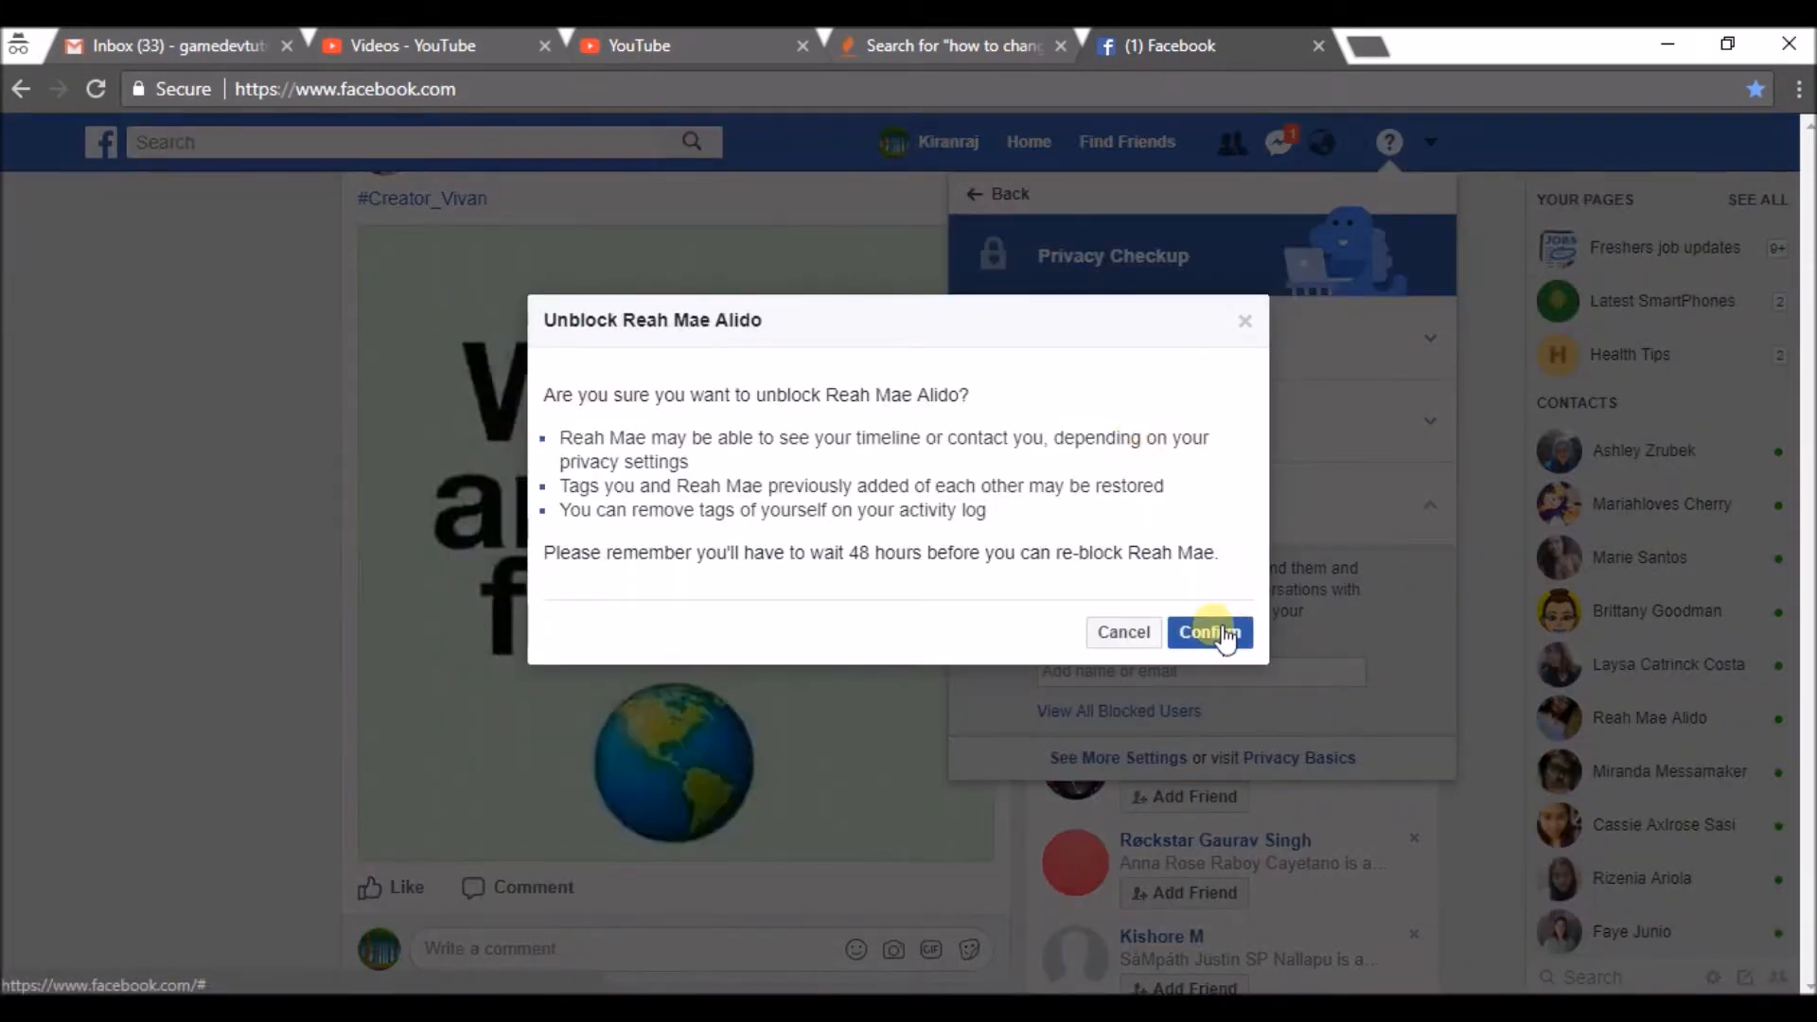
left_click(1211, 632)
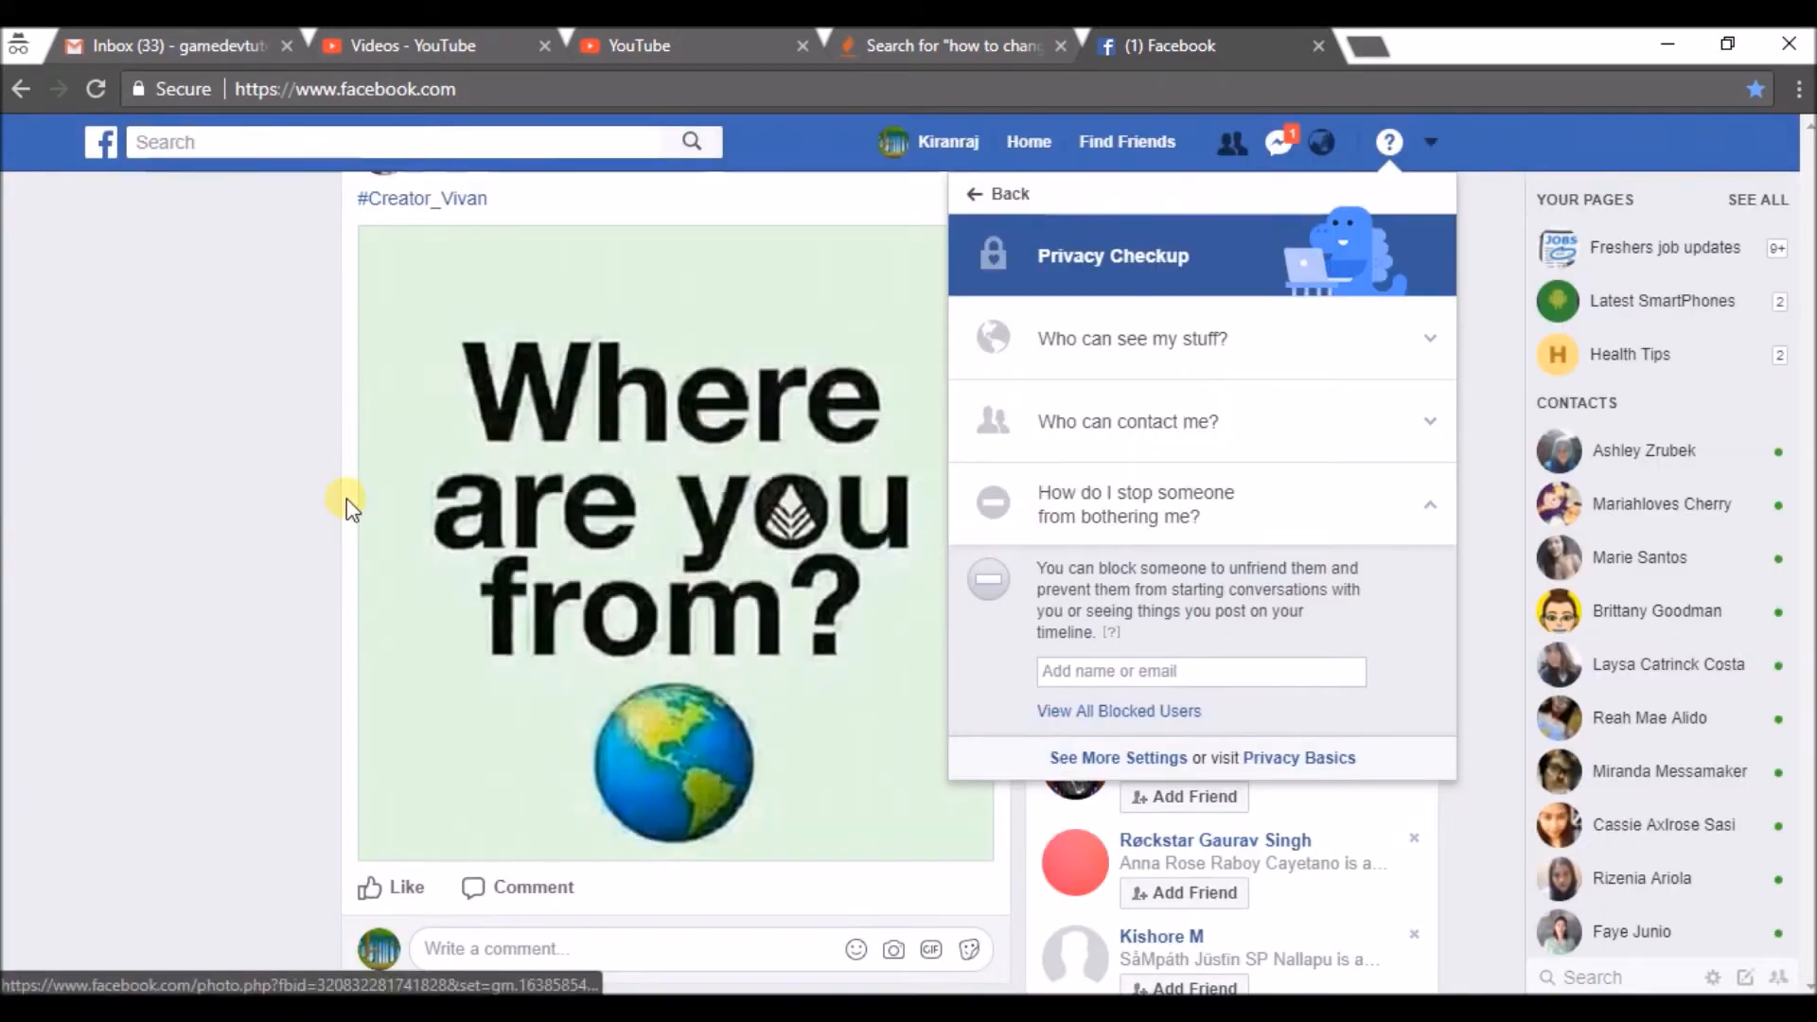